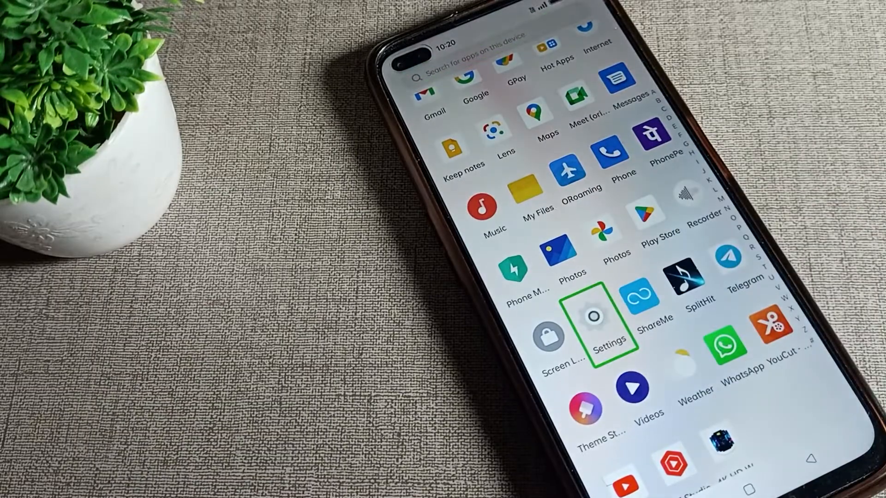
Step: Go from the app drawer into Settings and its System settings page
{"action": "left_click", "coordinate": [593, 322]}
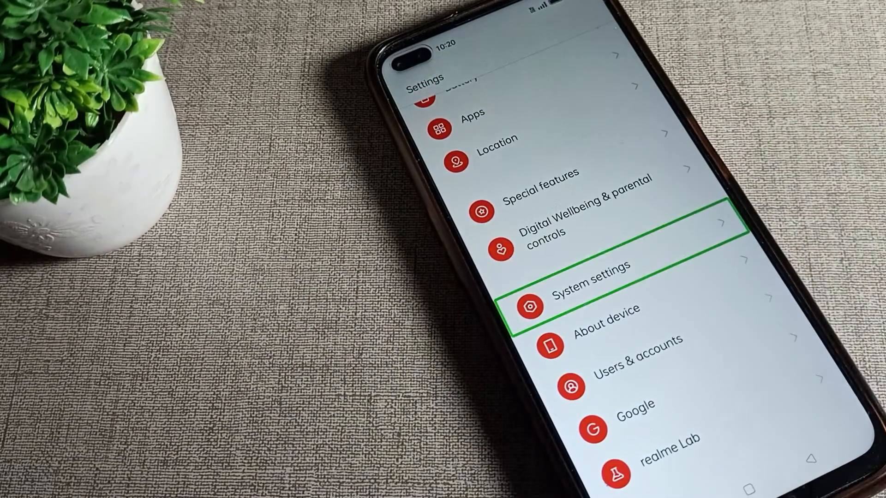
{"action": "left_click", "coordinate": [591, 290]}
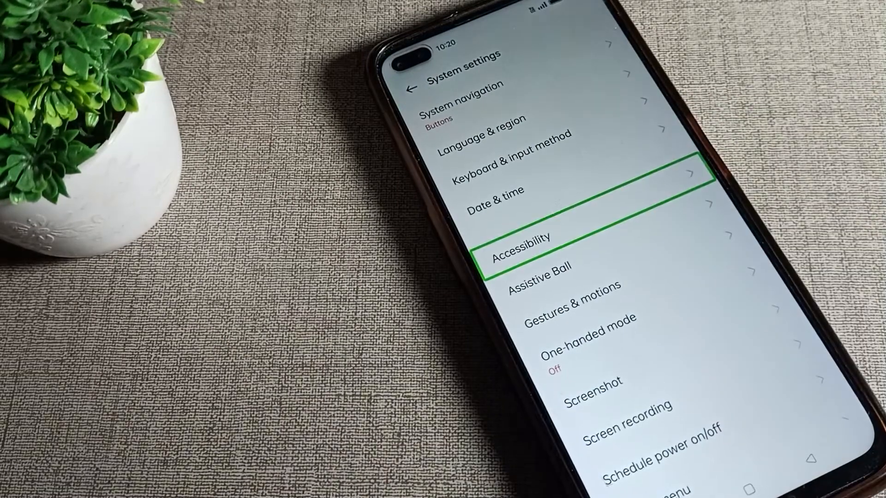
Step: Reach the Accessibility page's Vision list where TalkBack appears
{"action": "left_click", "coordinate": [521, 251]}
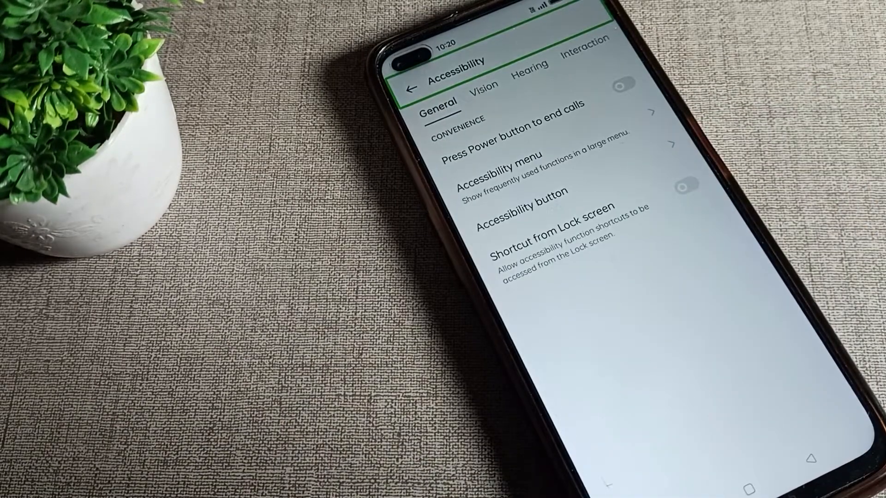
{"action": "left_click", "coordinate": [487, 88]}
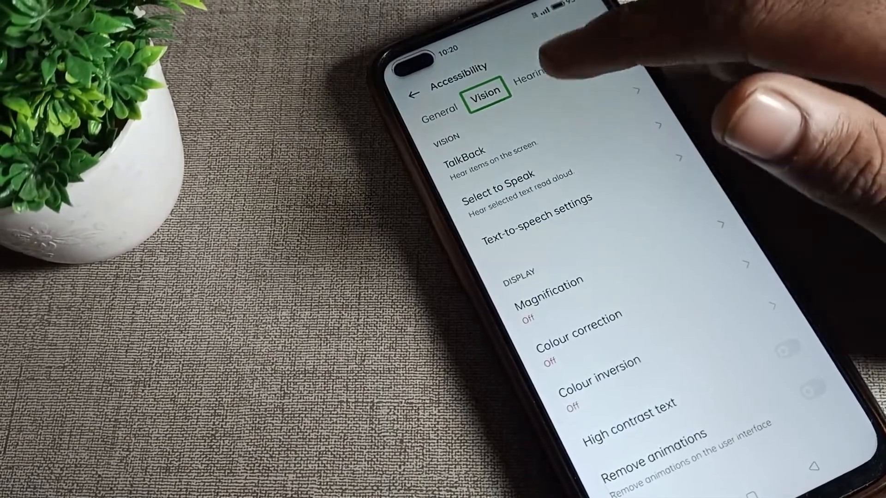
Step: Switch off the TalkBack toggle to raise the 'Turn off TalkBack?' confirmation
{"action": "left_click", "coordinate": [500, 159]}
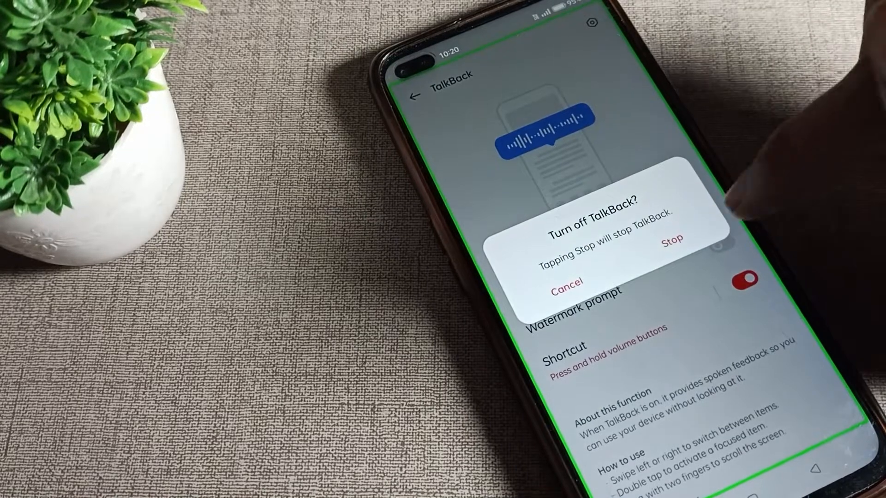
{"action": "left_click", "coordinate": [671, 248]}
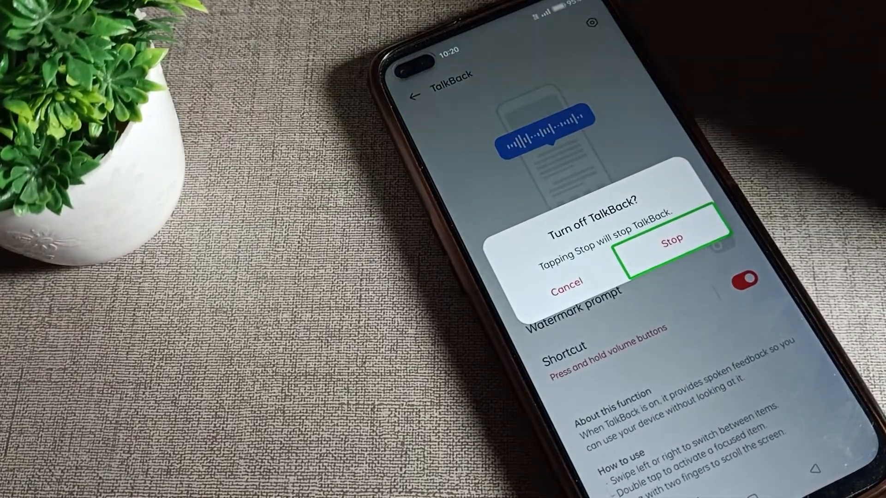
Step: Confirm Stop so TalkBack is off, ending back in the app drawer
{"action": "left_click", "coordinate": [670, 242]}
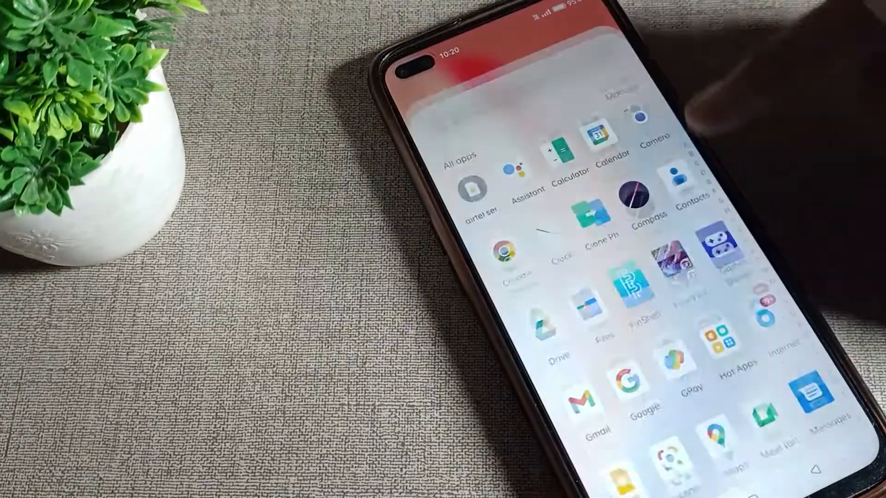
{"action": "scroll", "scroll_direction": "down", "scroll_amount": 3}
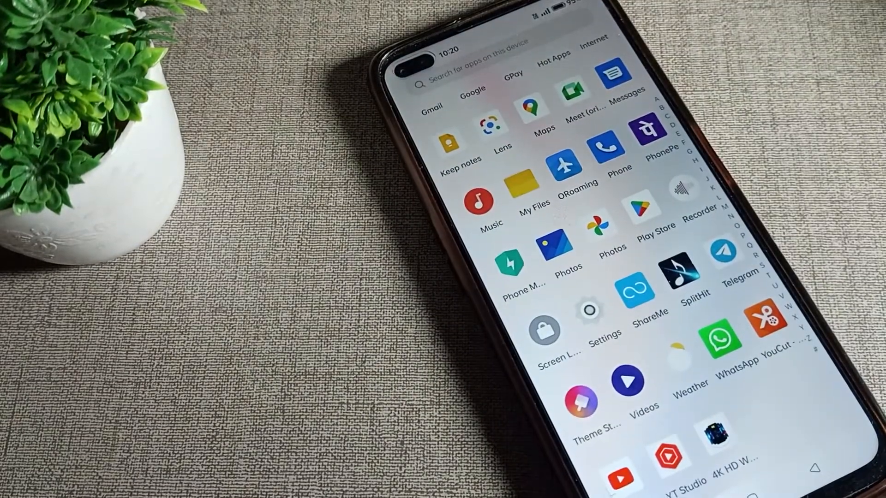